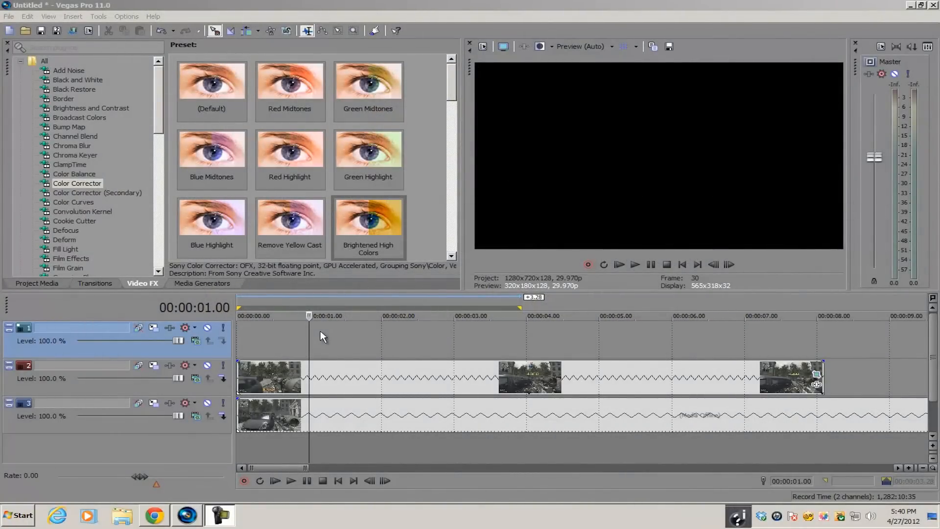
{"action": "mouse_move", "coordinate": [341, 364]}
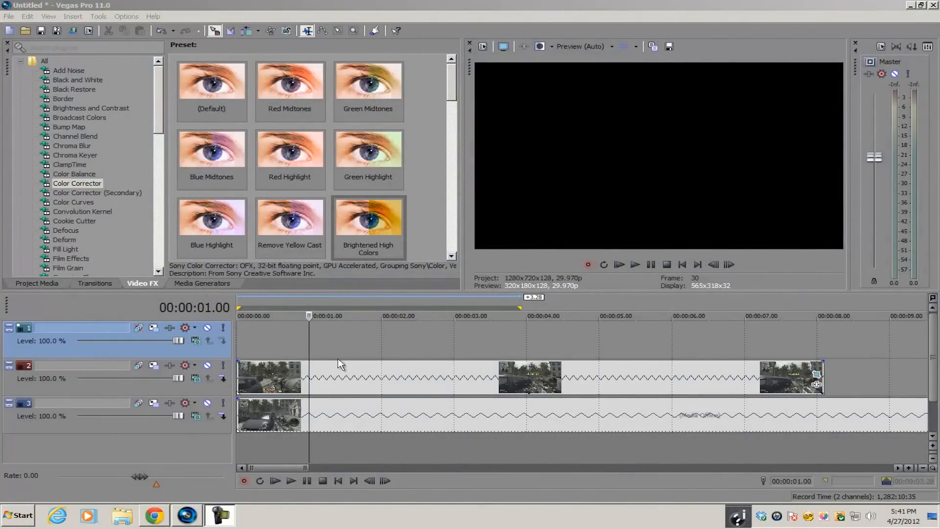
{"action": "mouse_move", "coordinate": [340, 346]}
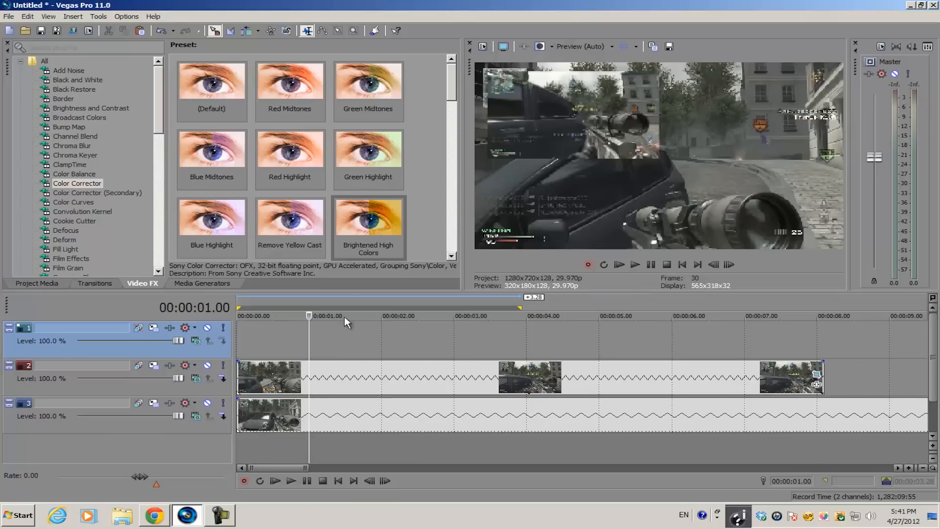
Delete the empty top video track from the timeline.
{"action": "left_click", "coordinate": [289, 219]}
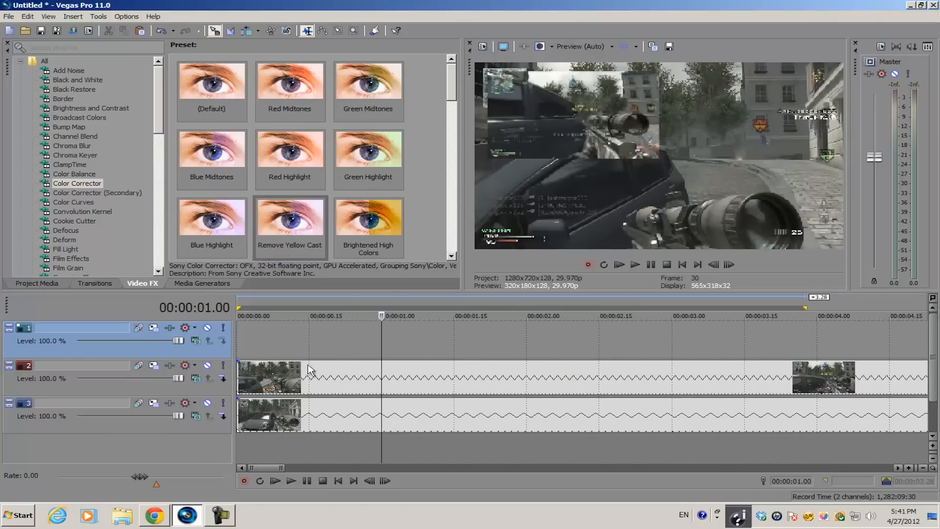
{"action": "mouse_move", "coordinate": [288, 406]}
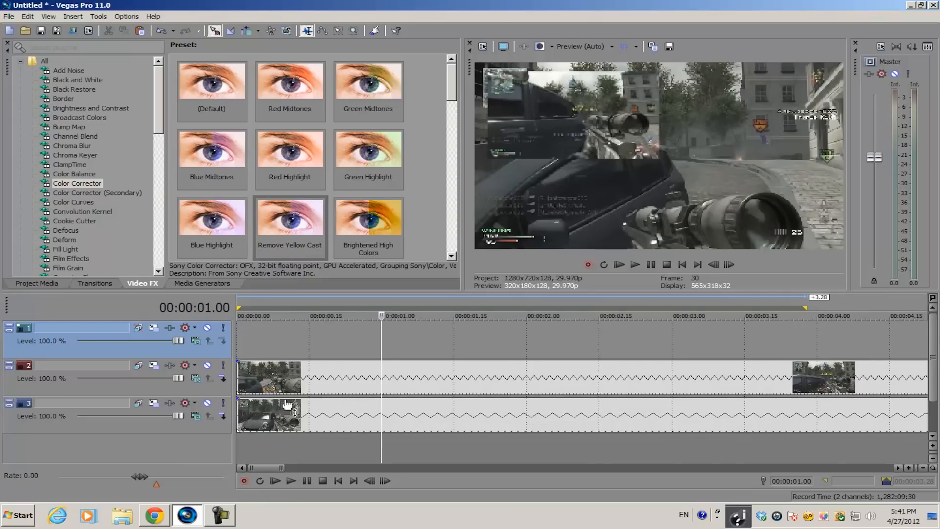
{"action": "mouse_move", "coordinate": [351, 228]}
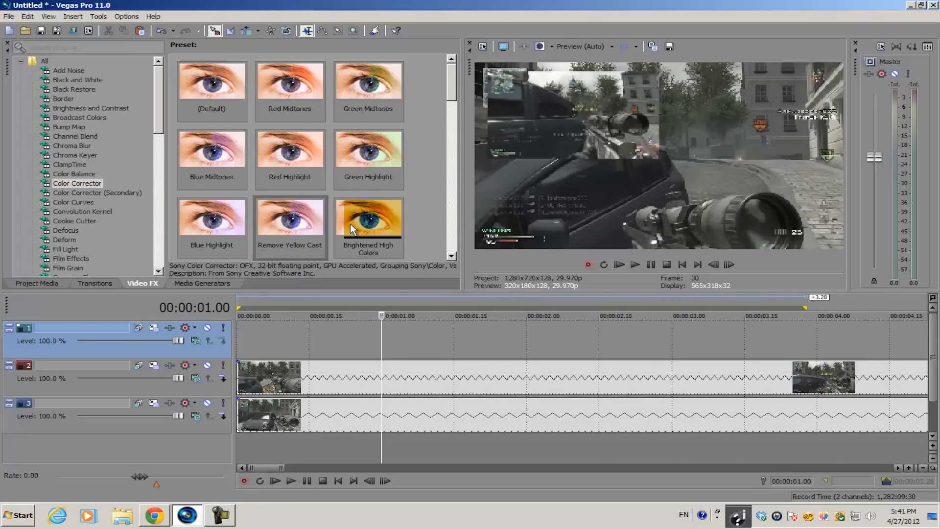
{"action": "left_click", "coordinate": [368, 222]}
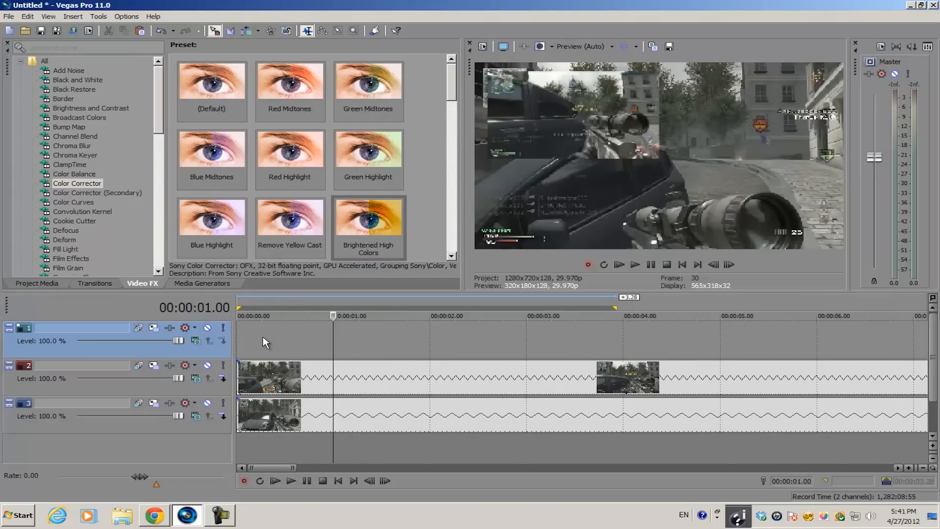
{"action": "mouse_move", "coordinate": [333, 343]}
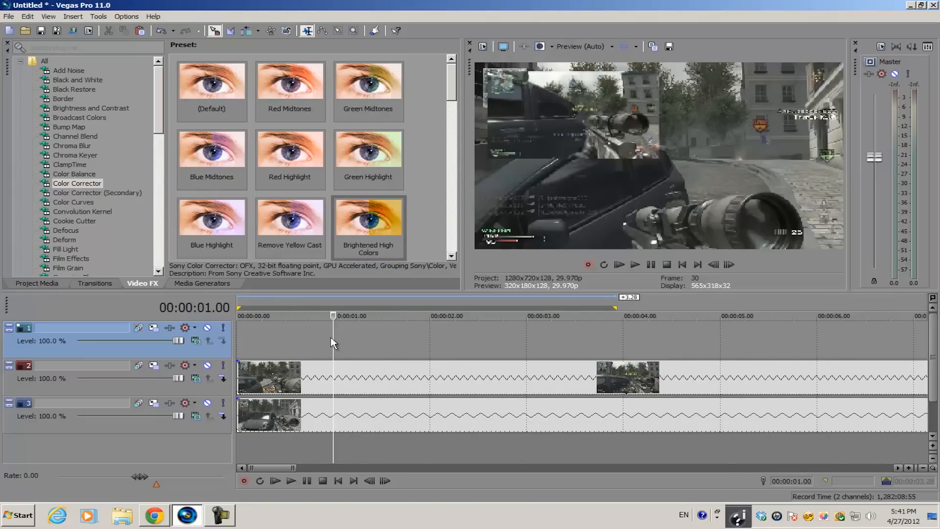
{"action": "mouse_move", "coordinate": [355, 341]}
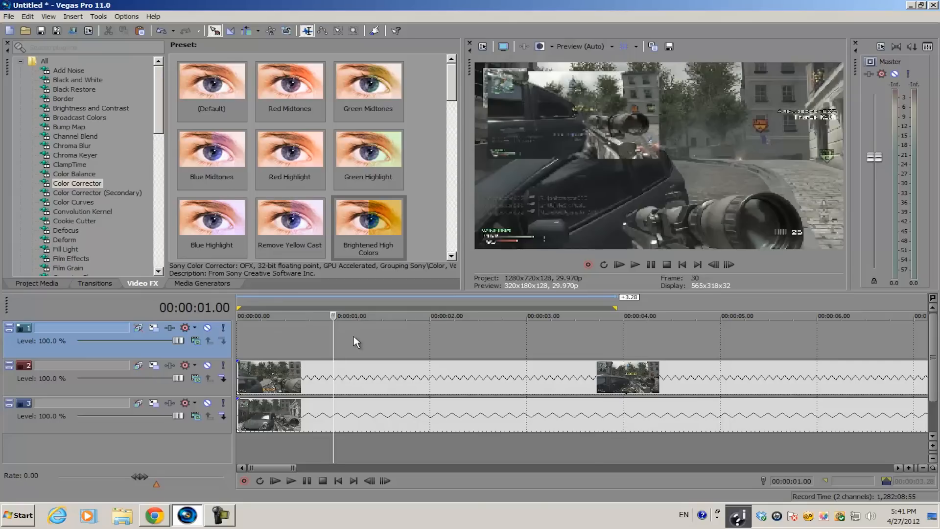
{"action": "mouse_move", "coordinate": [674, 186]}
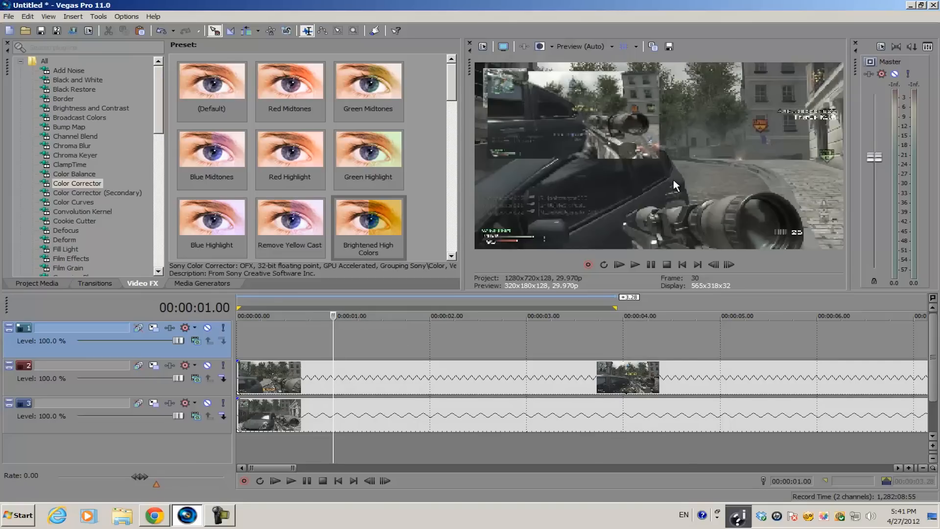
{"action": "right_click", "coordinate": [372, 364]}
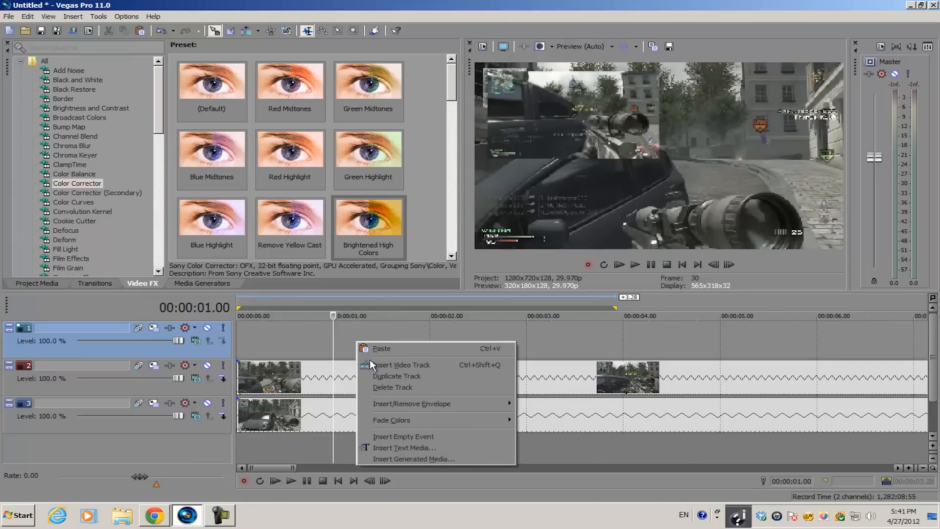
{"action": "left_click", "coordinate": [393, 387]}
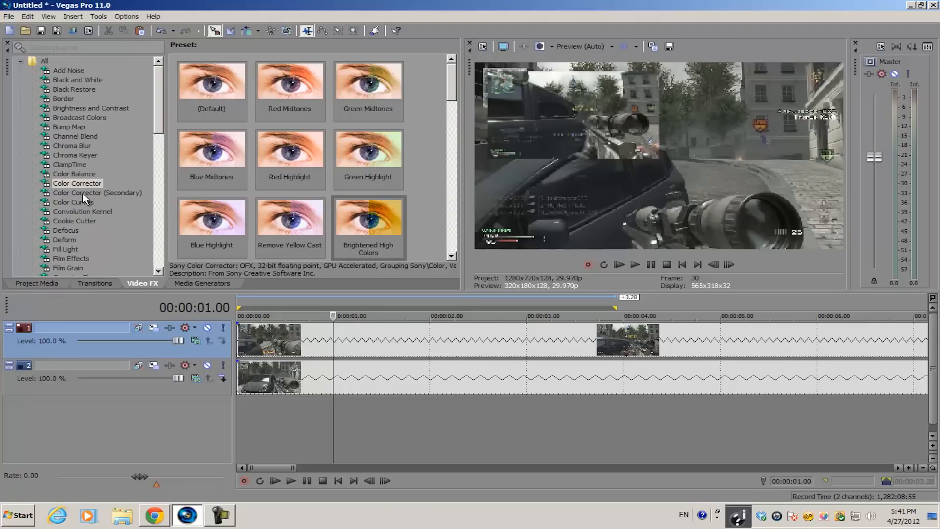
Add a Color Corrector to Video Output FX with the Brightened High Colors preset.
{"action": "left_click", "coordinate": [368, 148]}
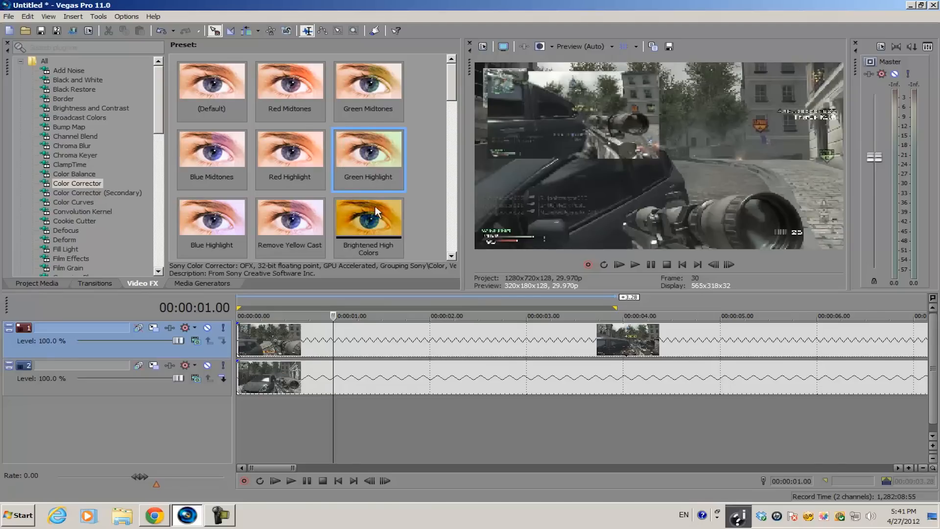
{"action": "left_click", "coordinate": [97, 193]}
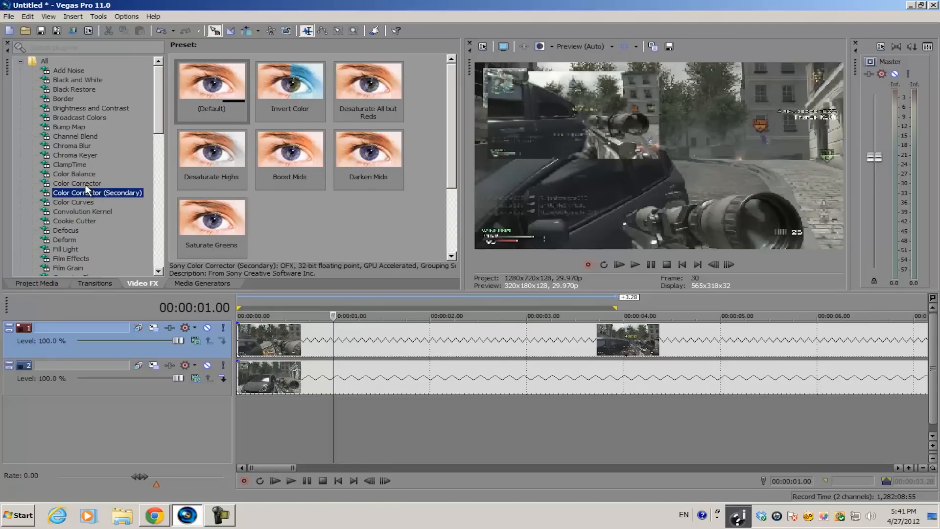
{"action": "left_click", "coordinate": [77, 183]}
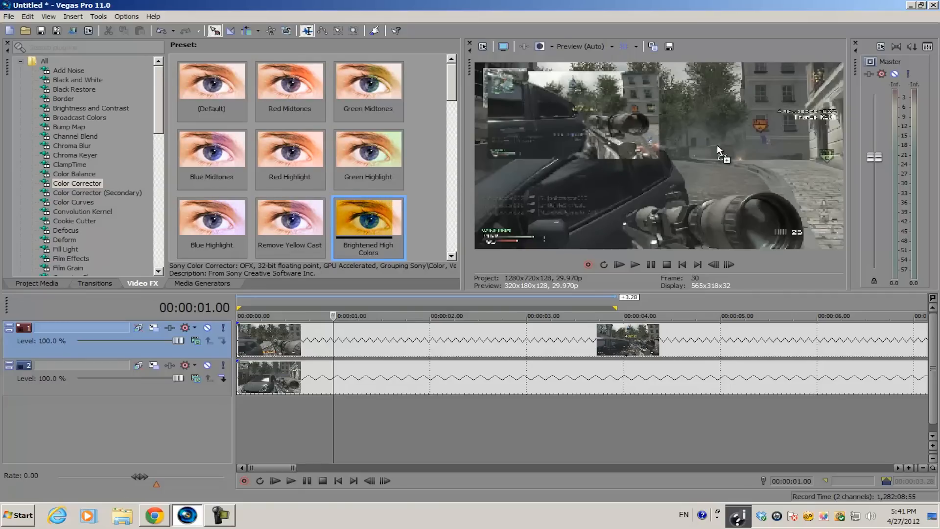
{"action": "double_click", "coordinate": [368, 217]}
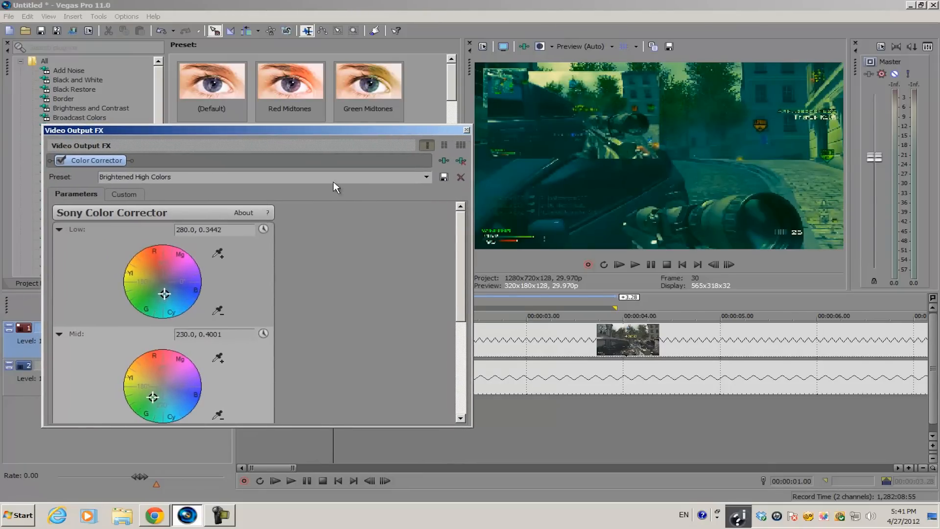
{"action": "mouse_move", "coordinate": [504, 143]}
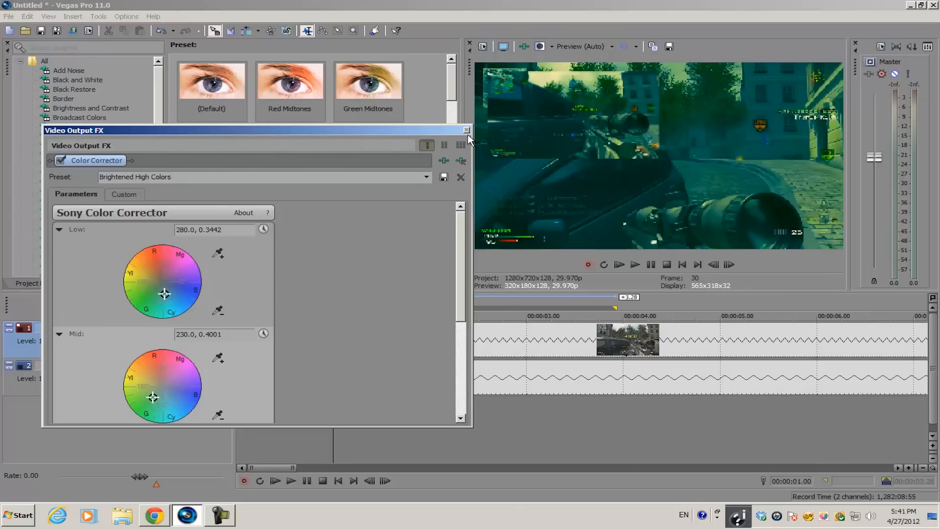
{"action": "mouse_move", "coordinate": [467, 131]}
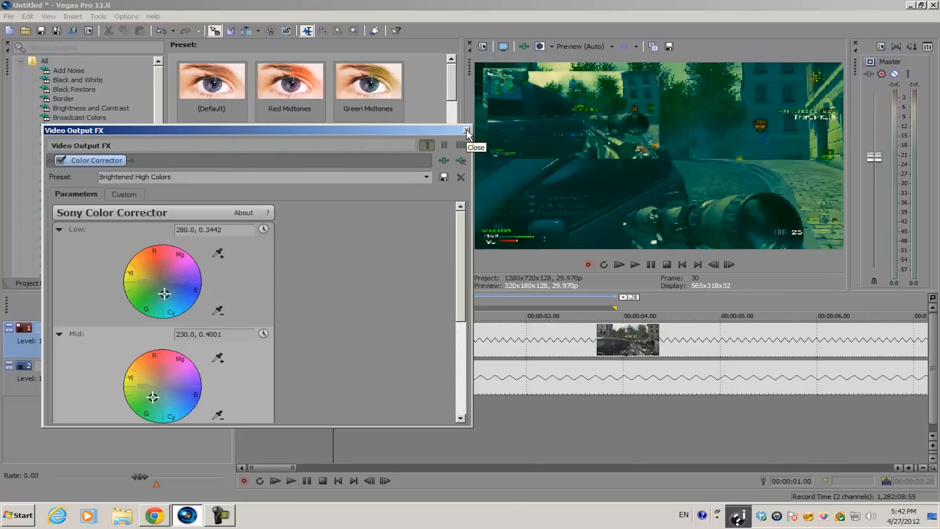
Close and reopen Video Output FX to confirm Brightened High Colors, then switch to Chrome.
{"action": "left_click", "coordinate": [467, 130]}
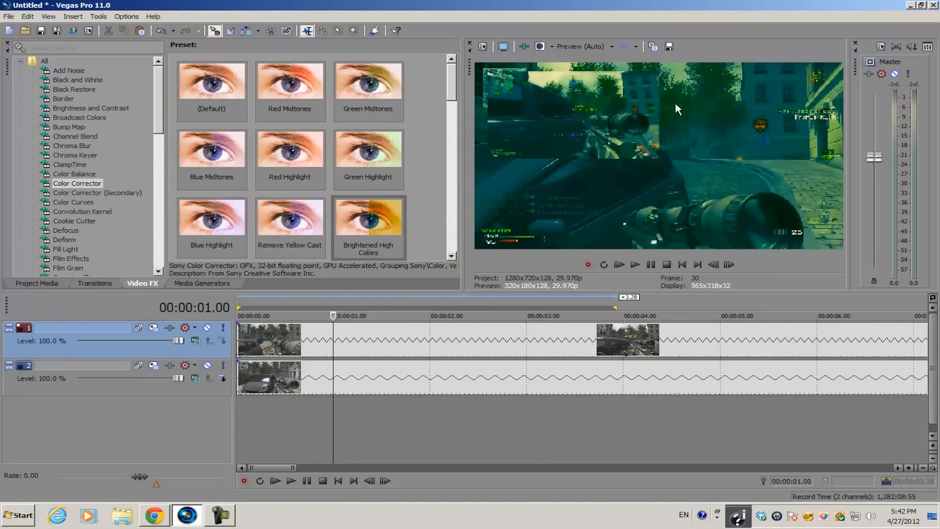
{"action": "mouse_move", "coordinate": [588, 215]}
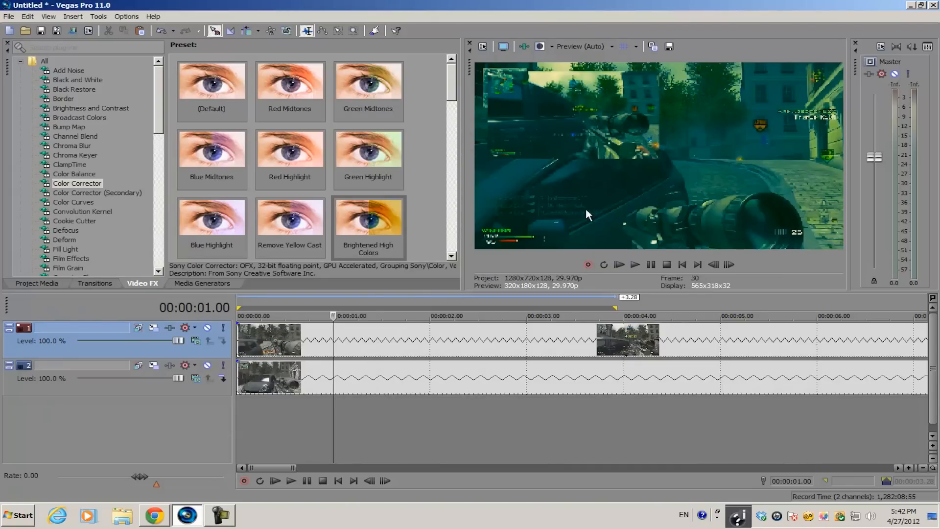
{"action": "mouse_move", "coordinate": [636, 189]}
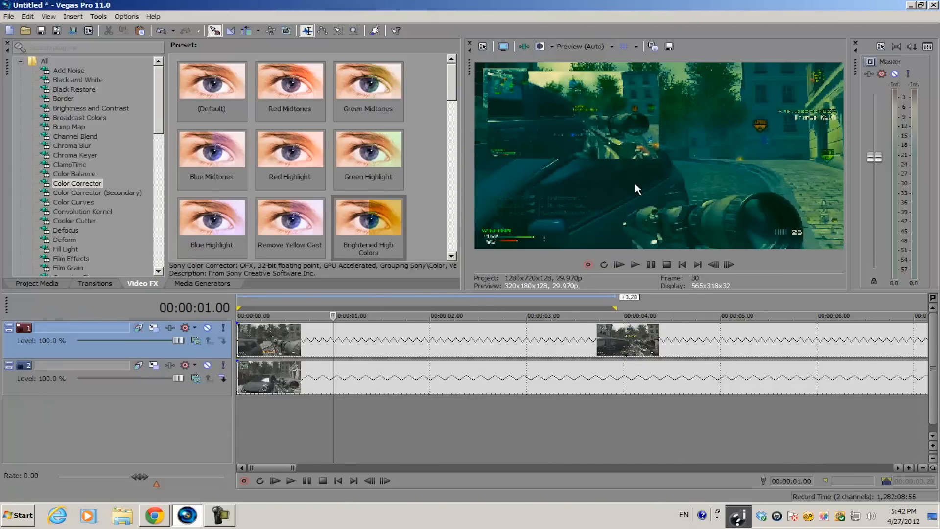
{"action": "mouse_move", "coordinate": [530, 58]}
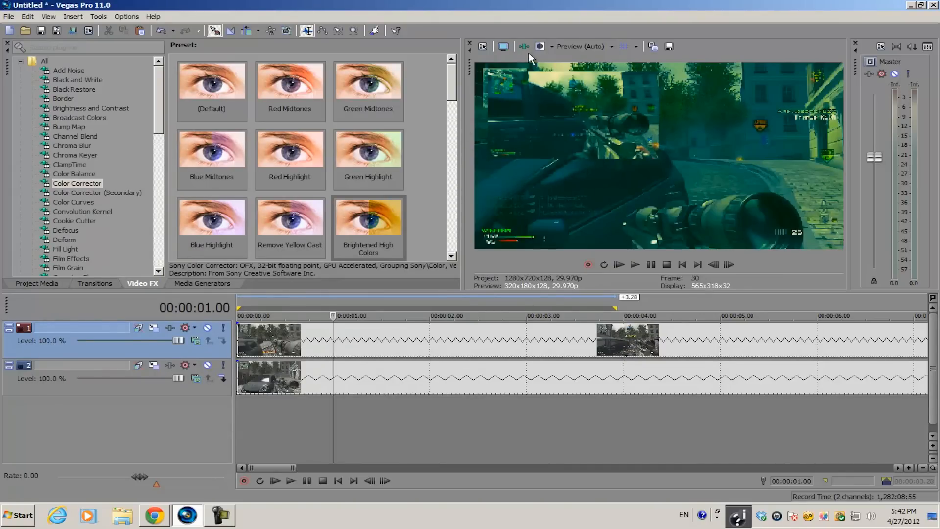
{"action": "mouse_move", "coordinate": [551, 96]}
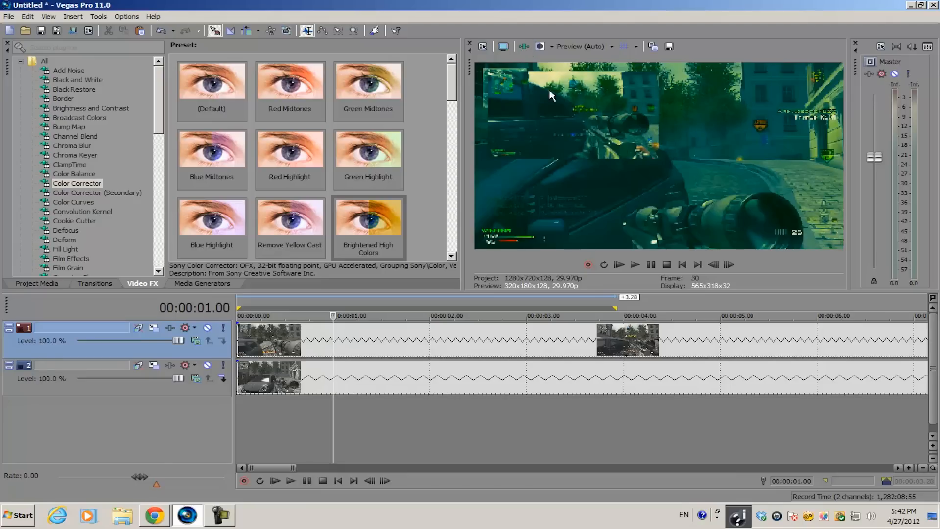
{"action": "mouse_move", "coordinate": [523, 46]}
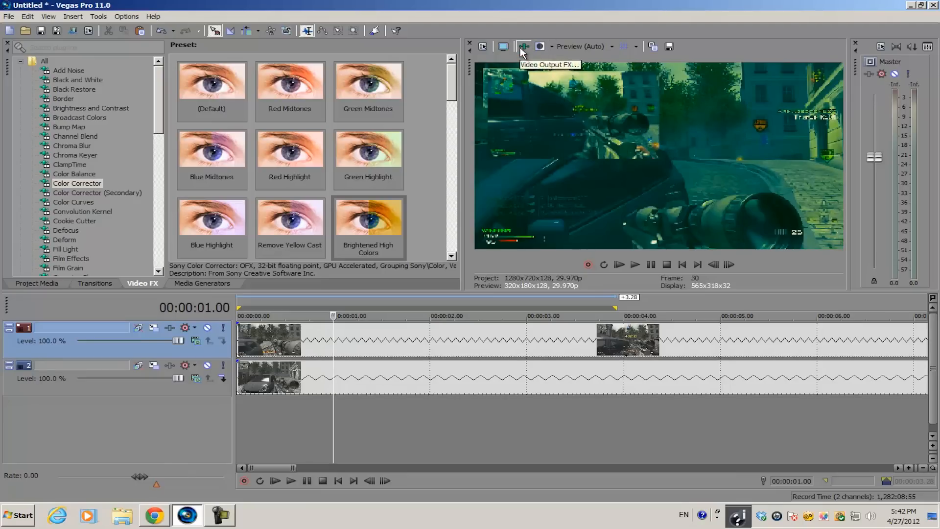
{"action": "left_click", "coordinate": [523, 46]}
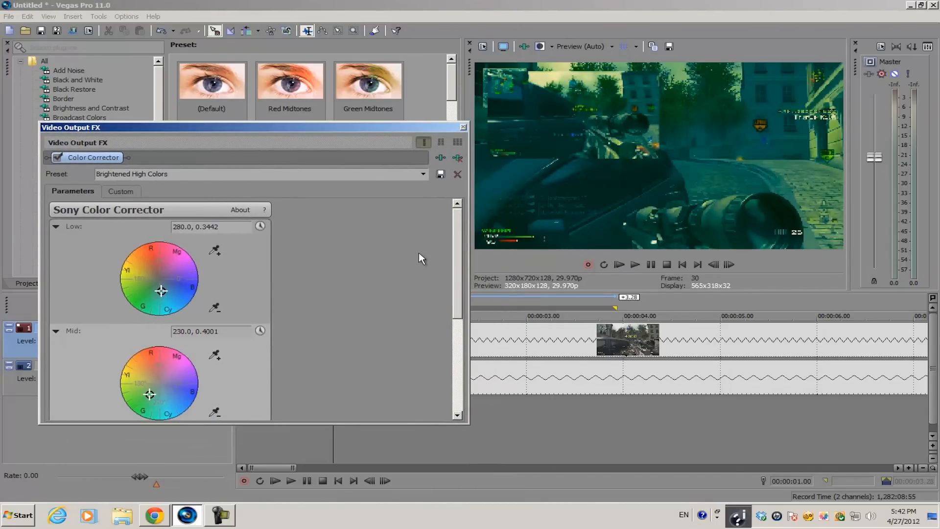
{"action": "mouse_move", "coordinate": [349, 329]}
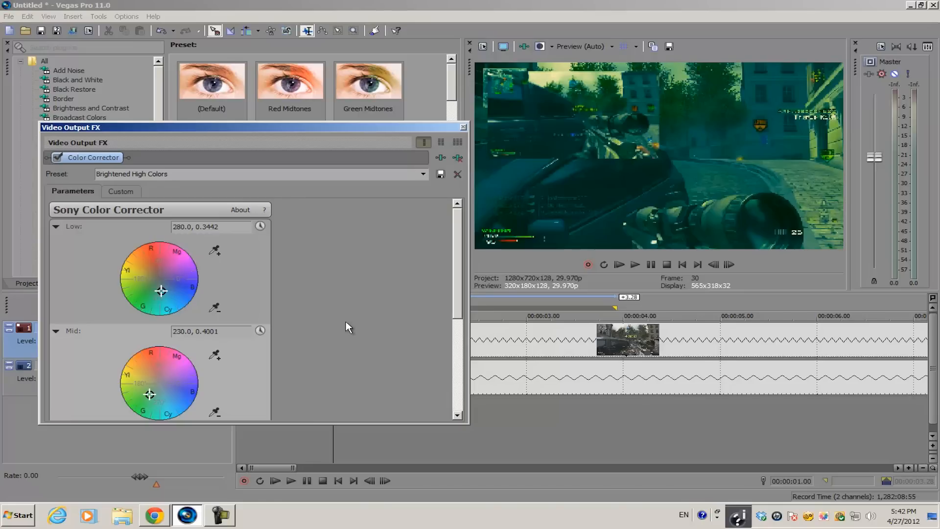
{"action": "mouse_move", "coordinate": [338, 338]}
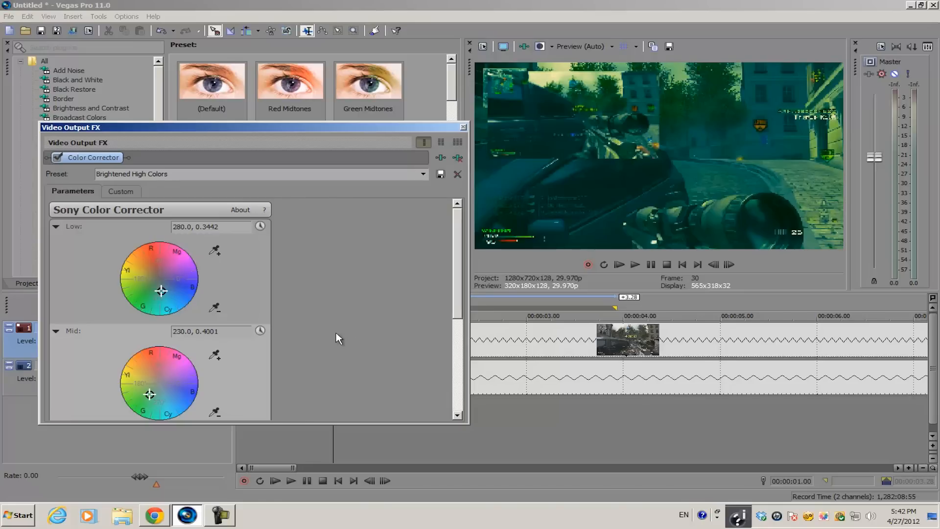
{"action": "left_click", "coordinate": [153, 515]}
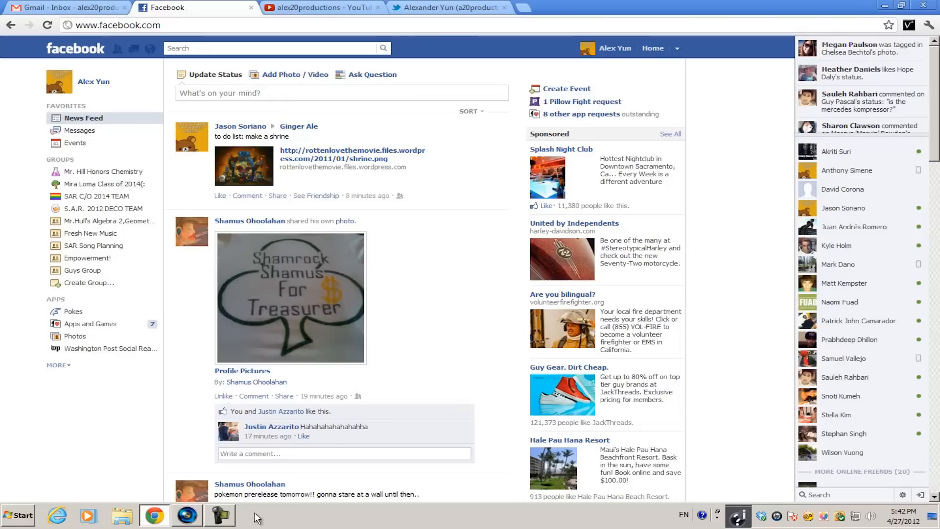
Show the a20productions Twitter profile tab and focus its email sign-up field.
{"action": "left_click", "coordinate": [448, 7]}
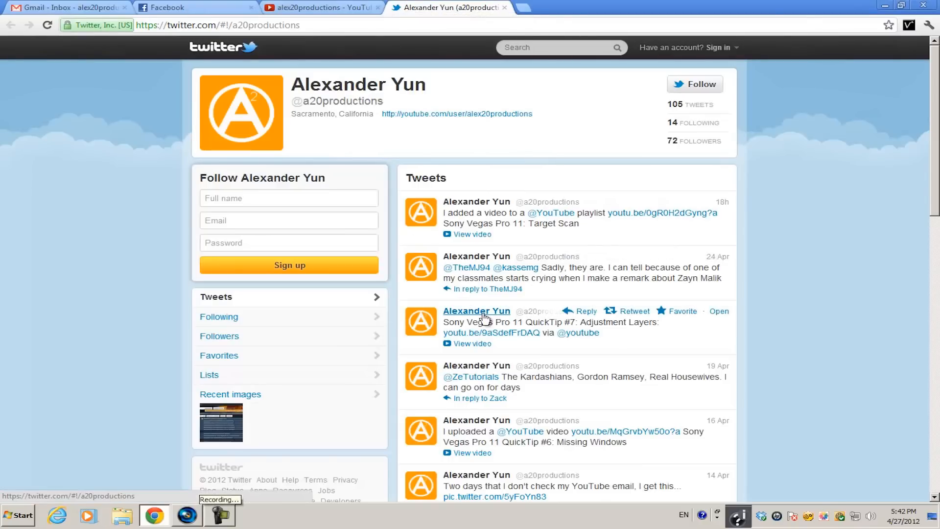
{"action": "mouse_move", "coordinate": [670, 147]}
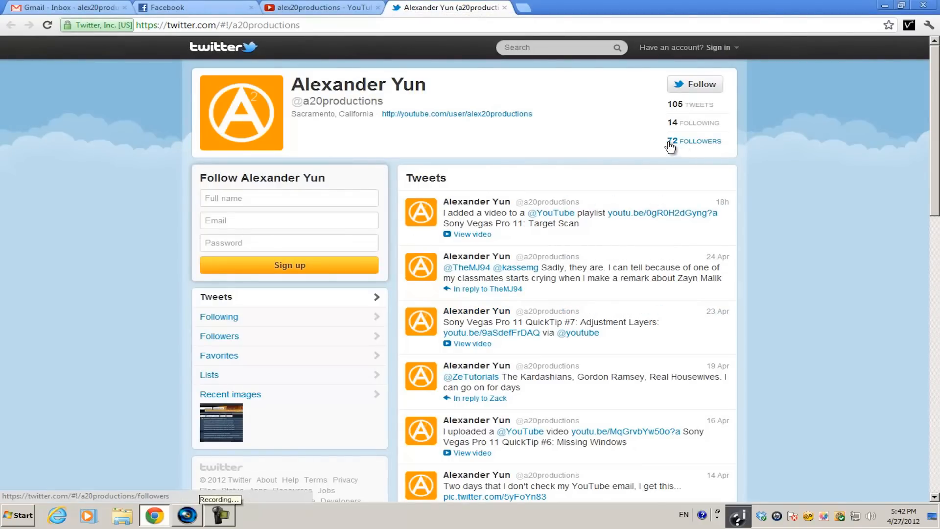
{"action": "mouse_move", "coordinate": [636, 157]}
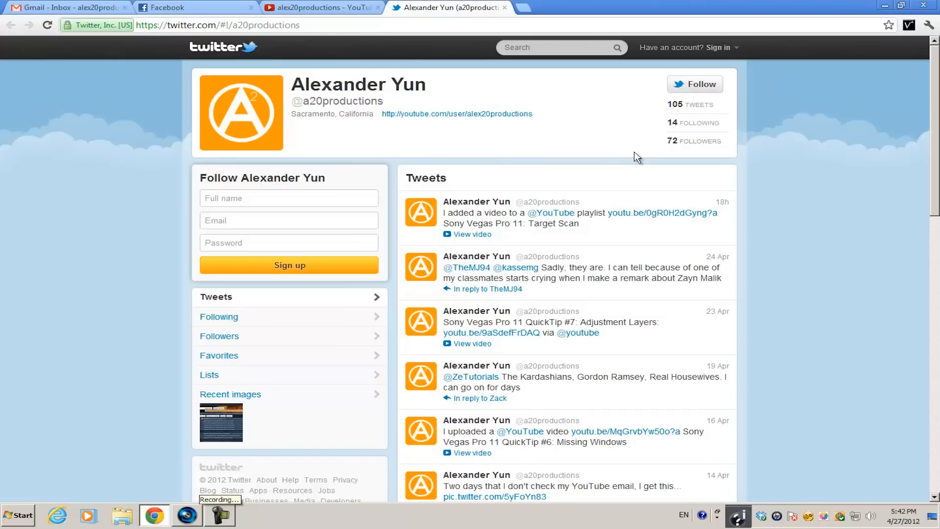
{"action": "left_click", "coordinate": [288, 220]}
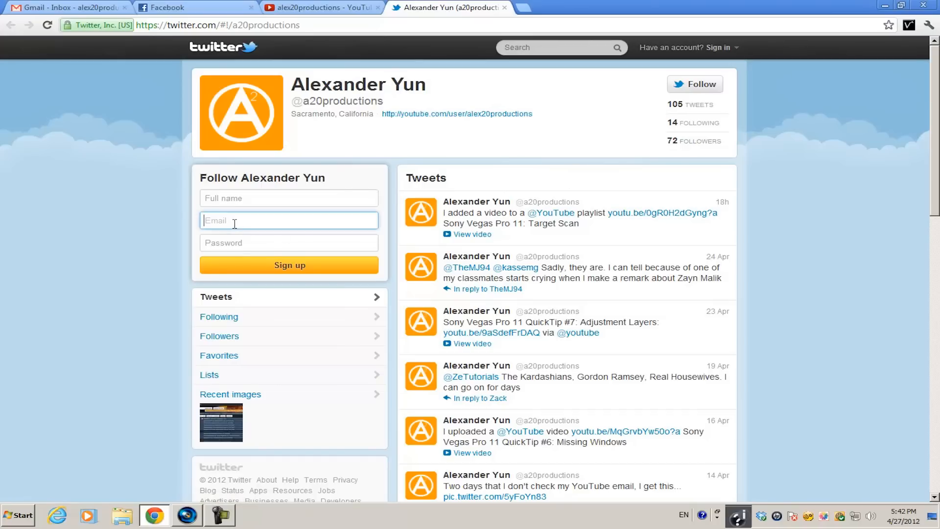
{"action": "mouse_move", "coordinate": [188, 314]}
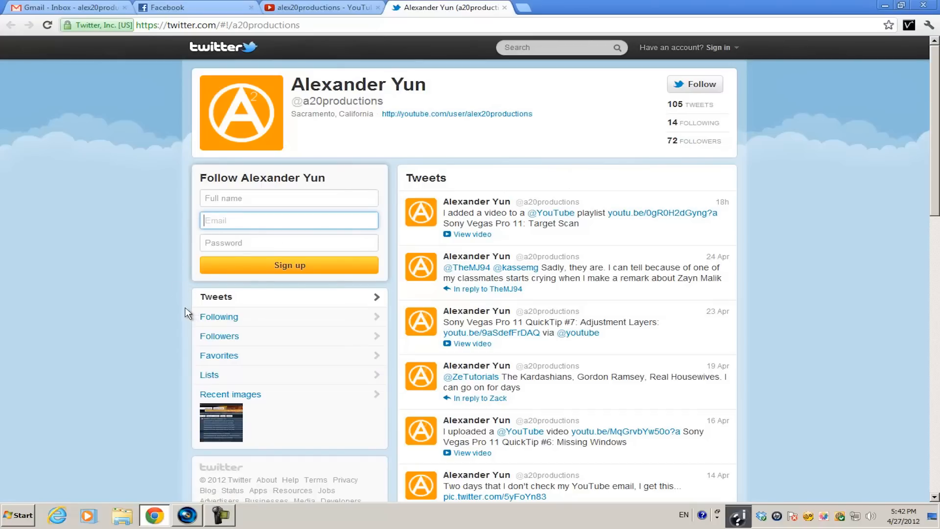